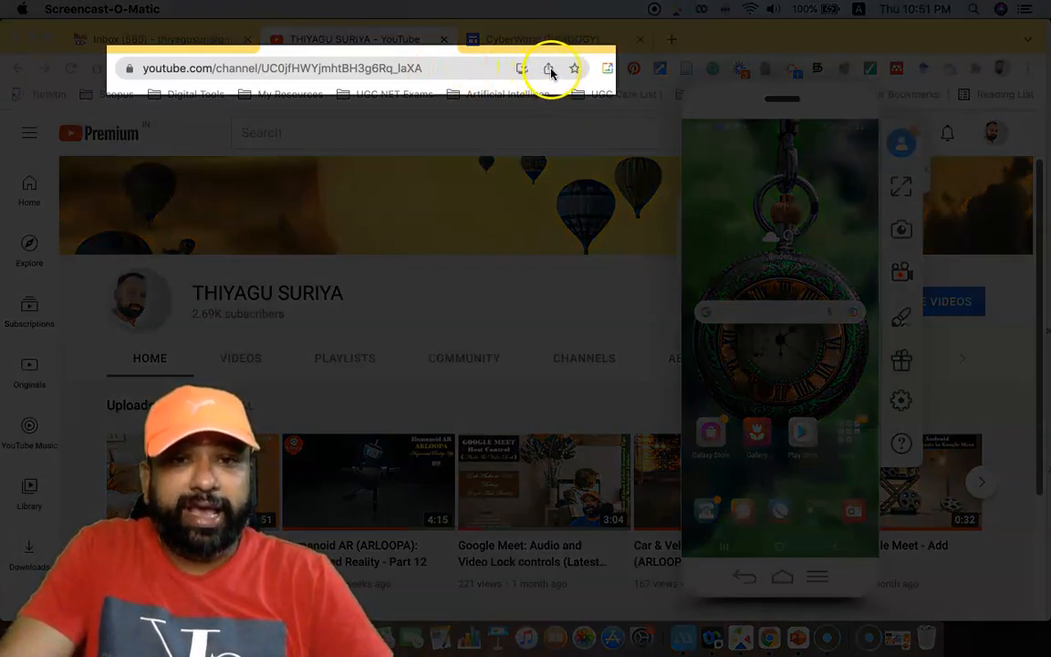
# Reveal Chrome's share menu for the YouTube channel page from the address bar
pyautogui.click(547, 69)
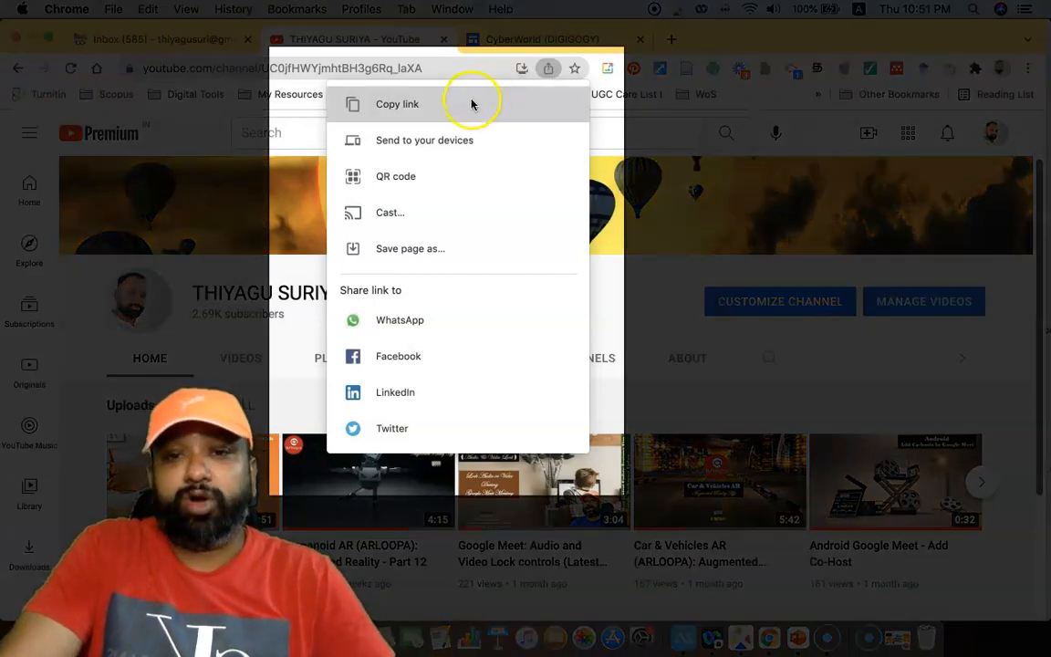
pyautogui.moveTo(466, 139)
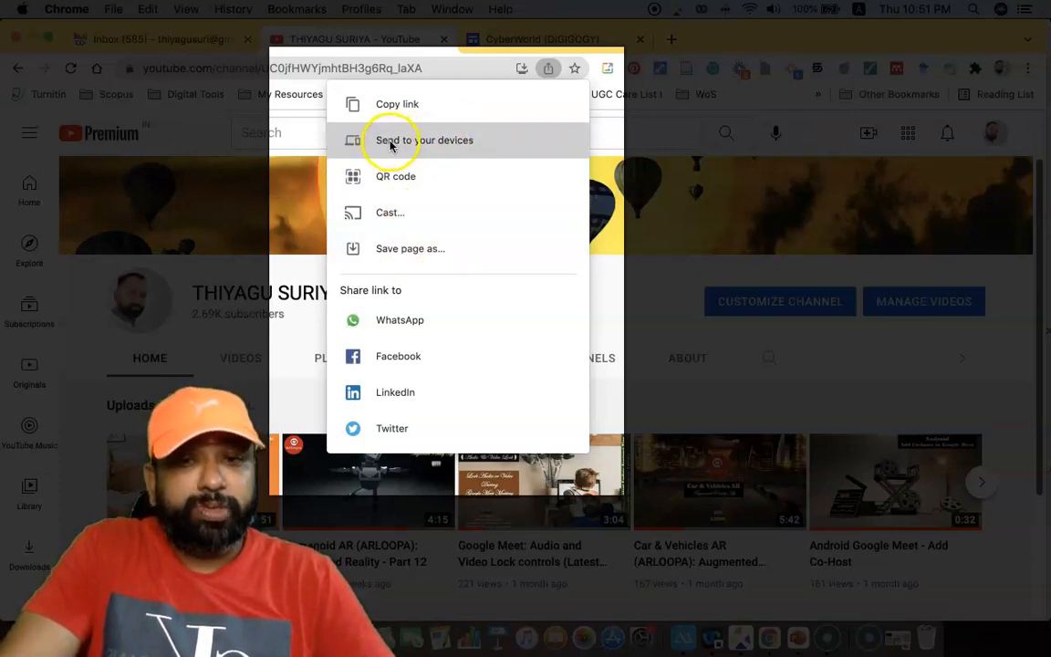
pyautogui.moveTo(441, 146)
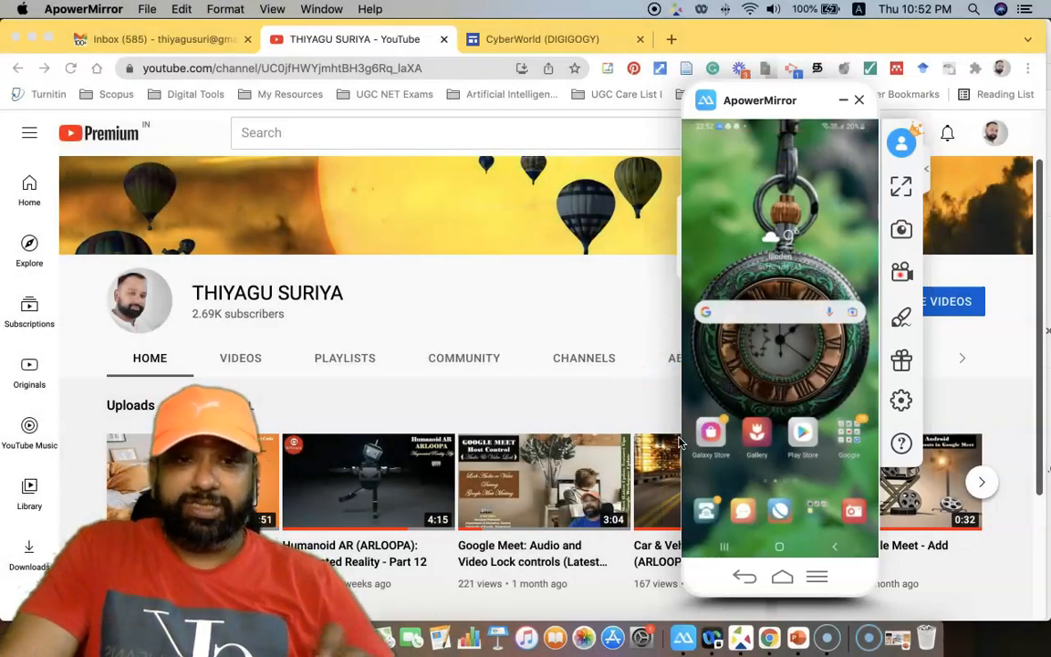
pyautogui.moveTo(663, 155)
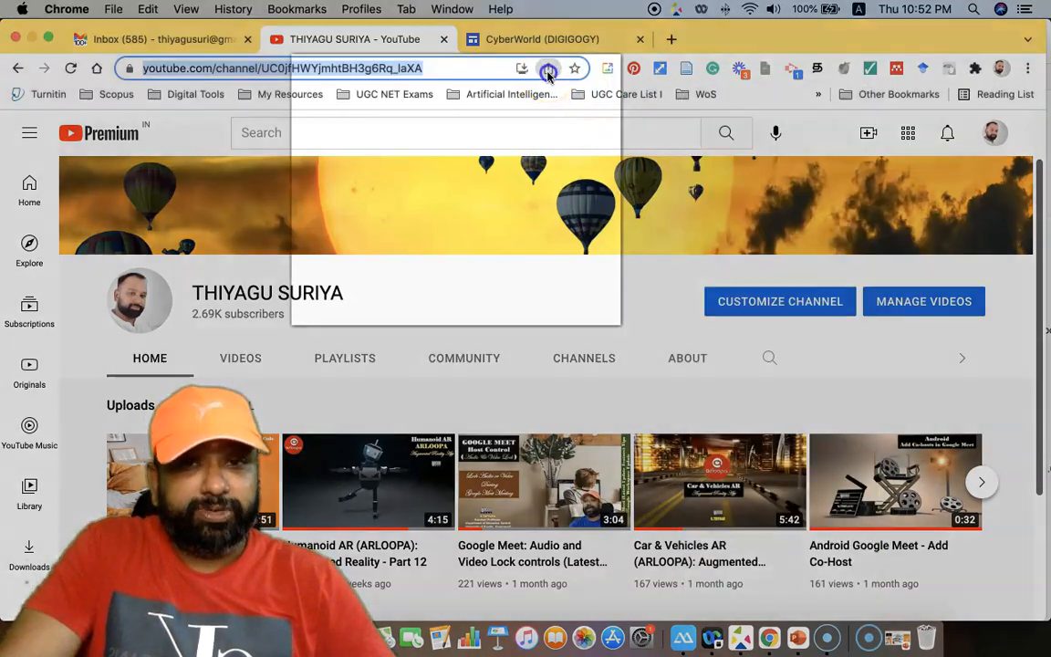
# Reopen the share menu to reach 'Send to your devices' and its device list
pyautogui.click(548, 69)
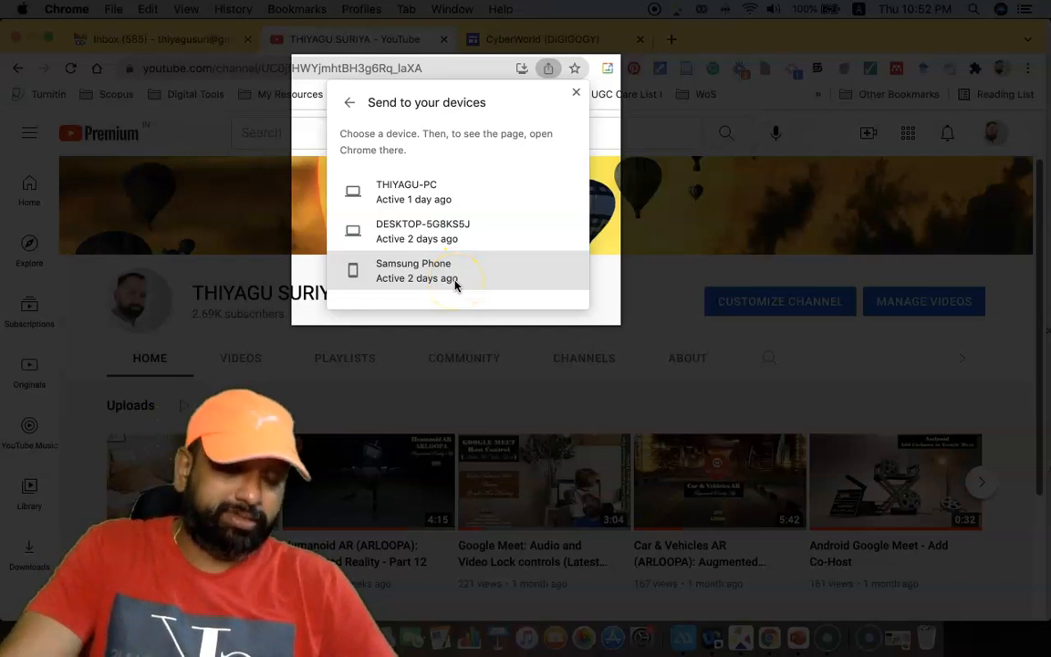
pyautogui.moveTo(482, 192)
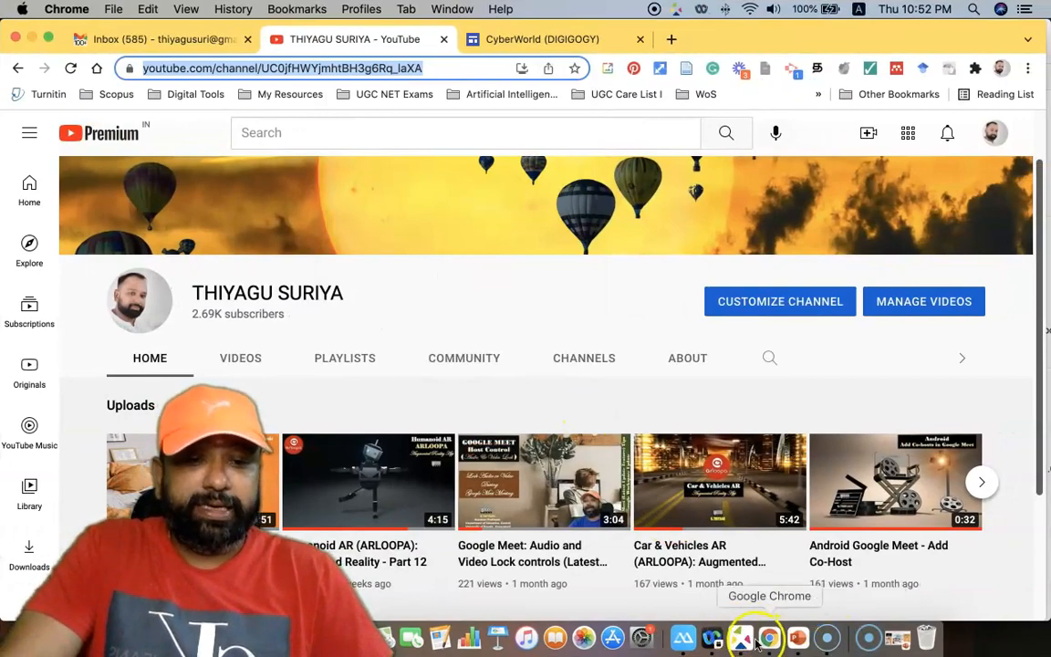
pyautogui.click(770, 639)
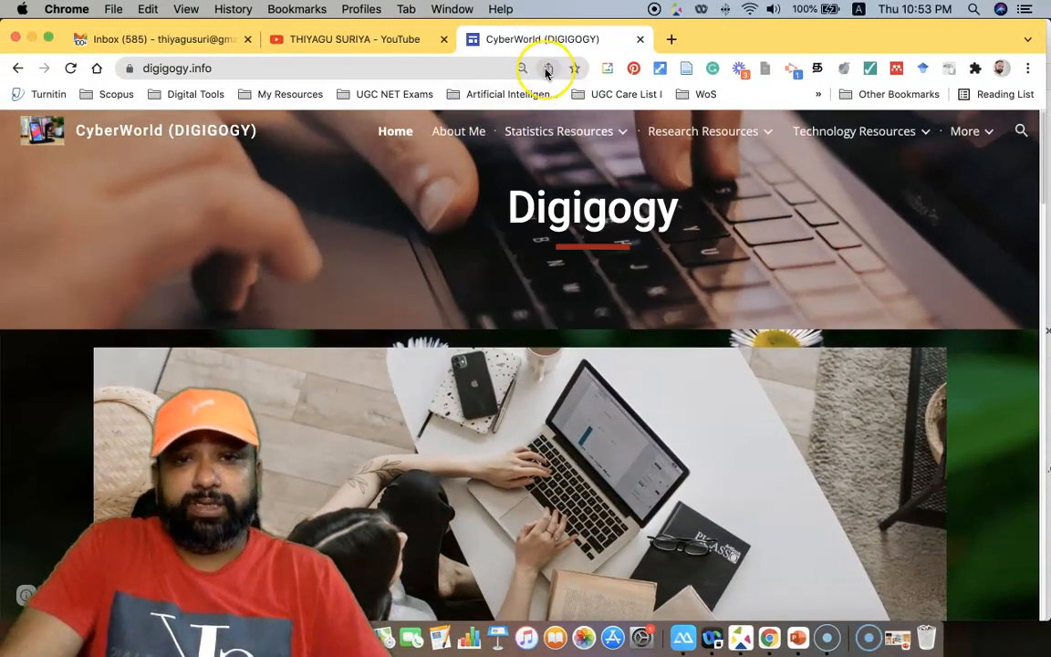
pyautogui.moveTo(547, 69)
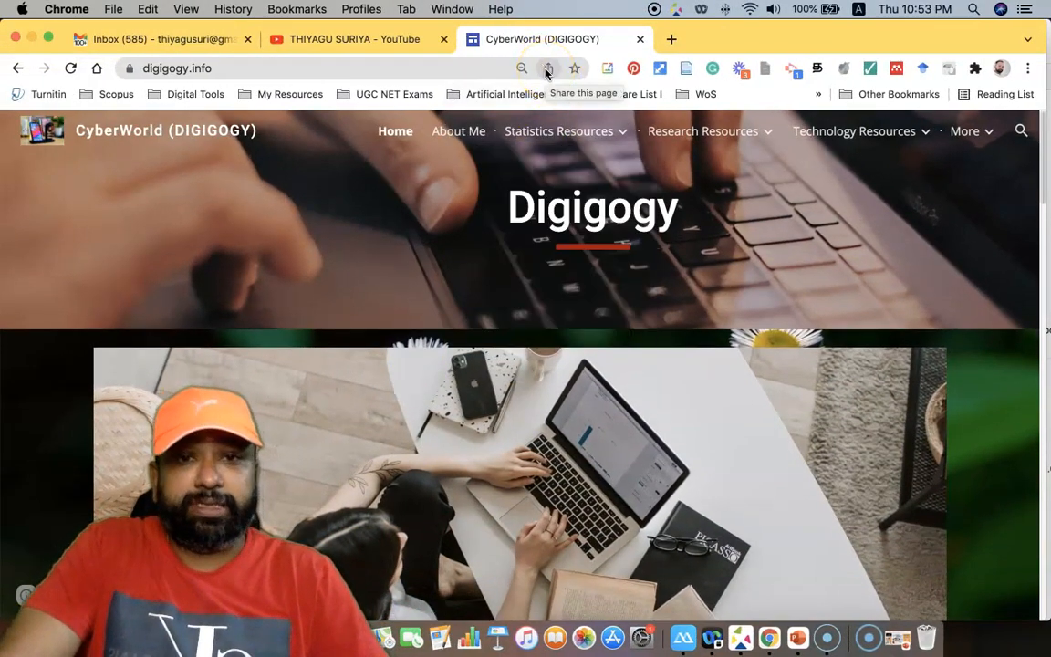
# Send the Digigogy page to the phone via 'Send to your devices', then show ApowerMirror
pyautogui.click(548, 69)
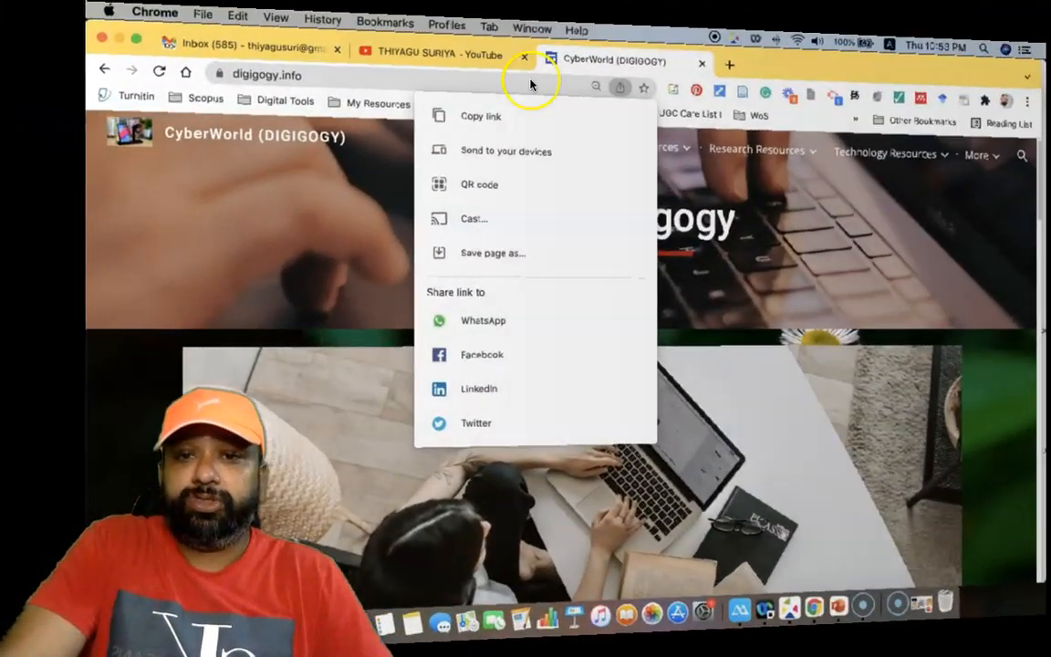
pyautogui.click(505, 150)
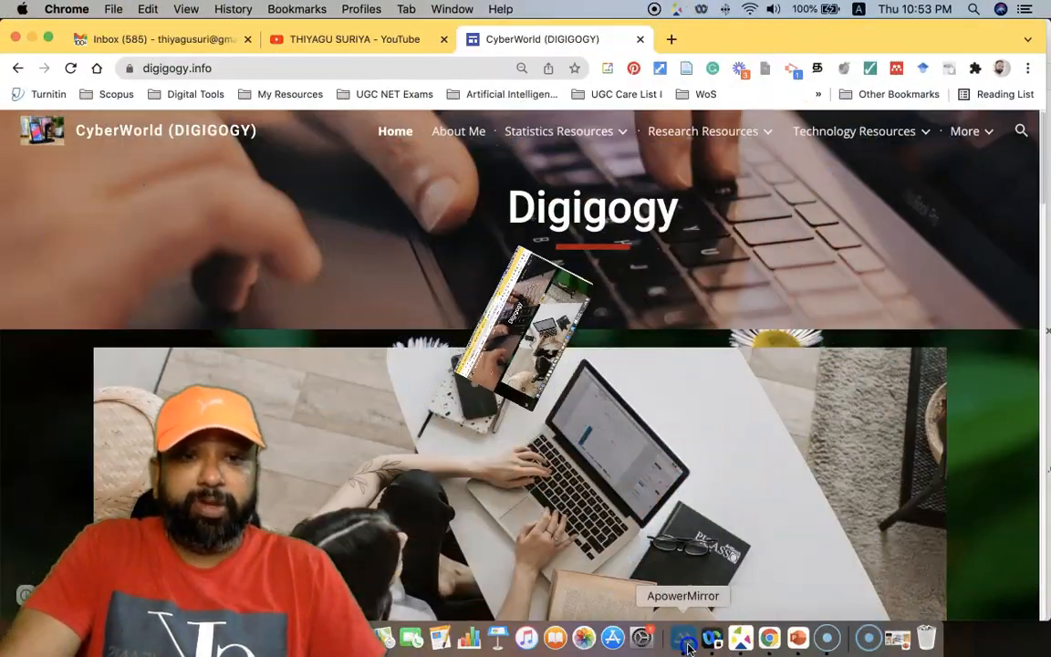
pyautogui.click(683, 639)
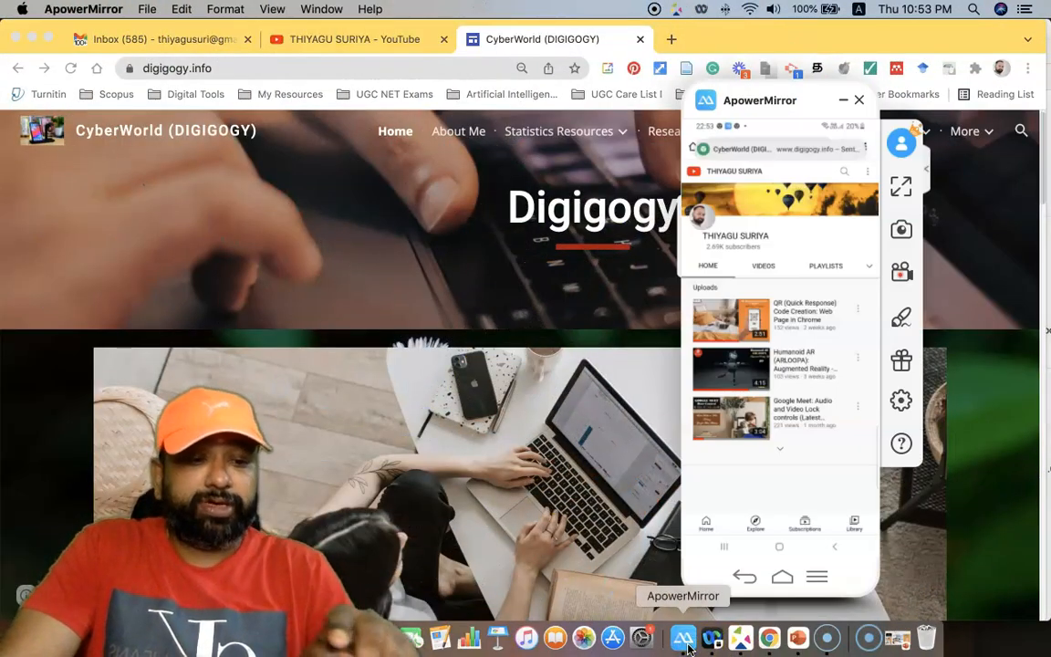